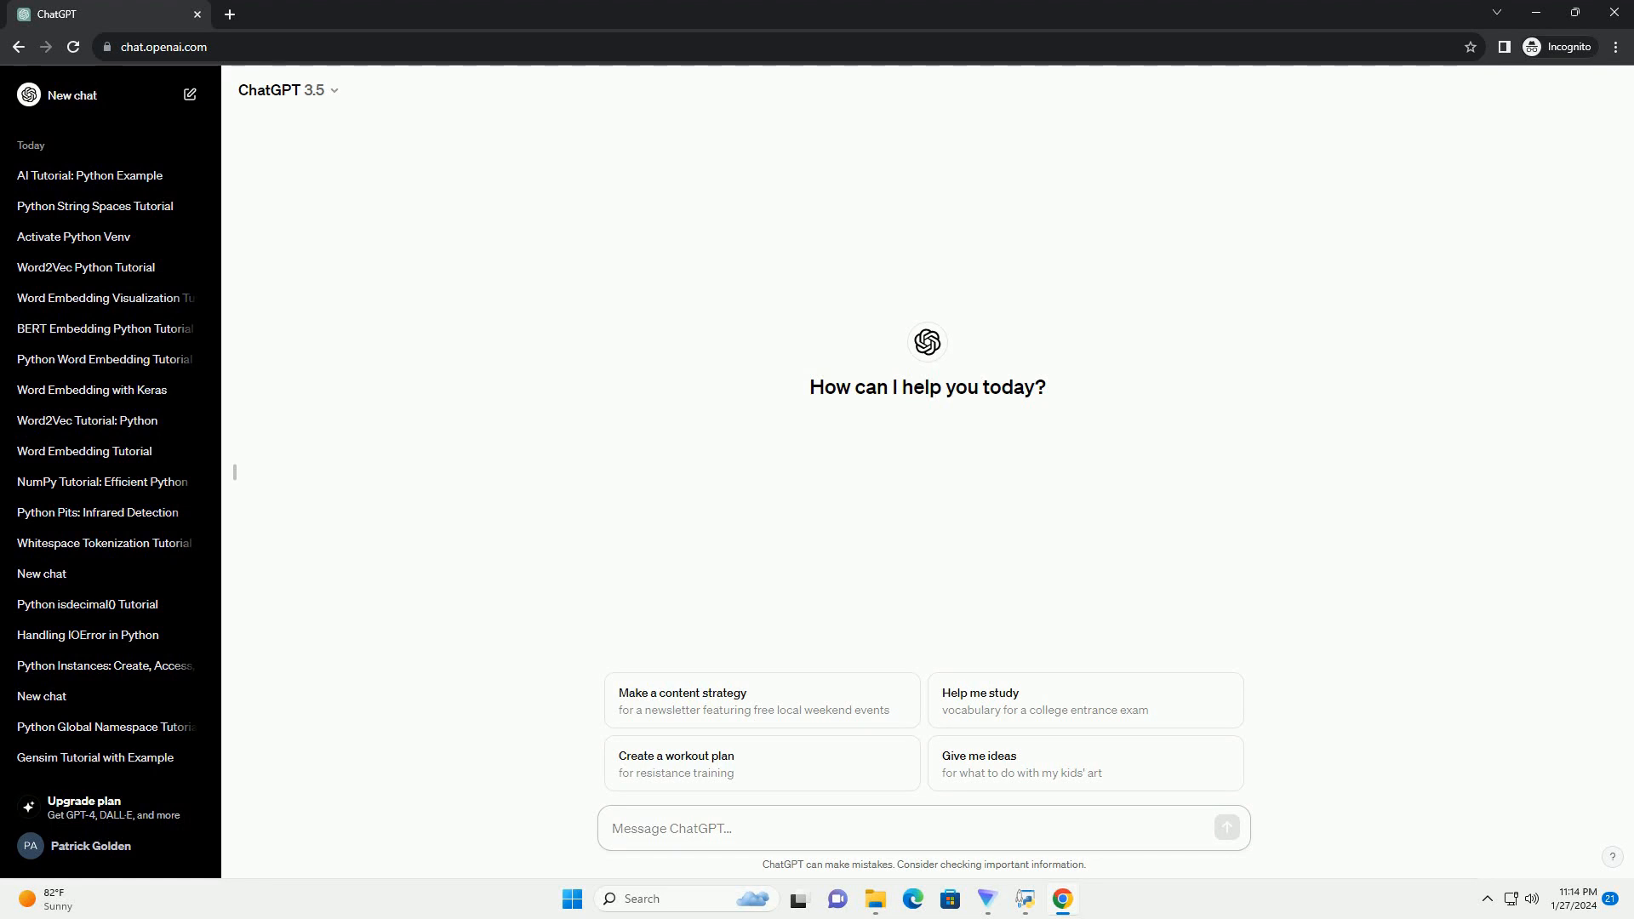
Step: Ask ChatGPT for an informative tutorial on artificial intelligence with Python including a code example
{"action": "left_click", "coordinate": [917, 829]}
{"action": "type", "text": "write an informative tutorial about artificial intelligence python code example with code example"}
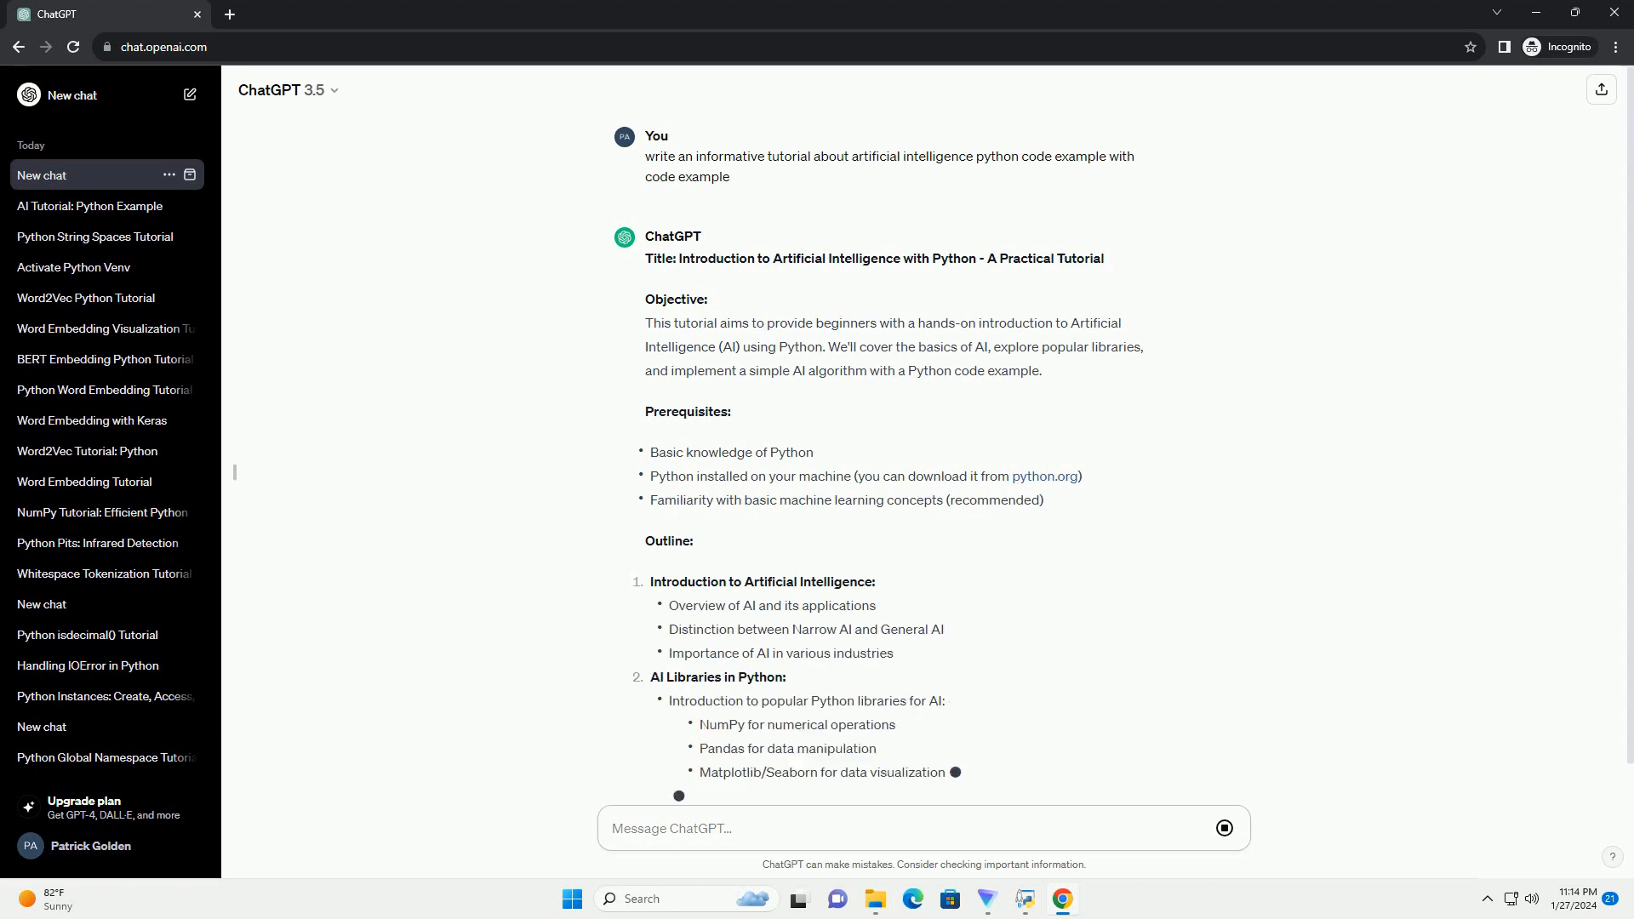
Step: Scroll through the streaming response to follow the AI libraries list and Iris classification implementation steps
{"action": "scroll", "scroll_direction": "down", "scroll_amount": 3}
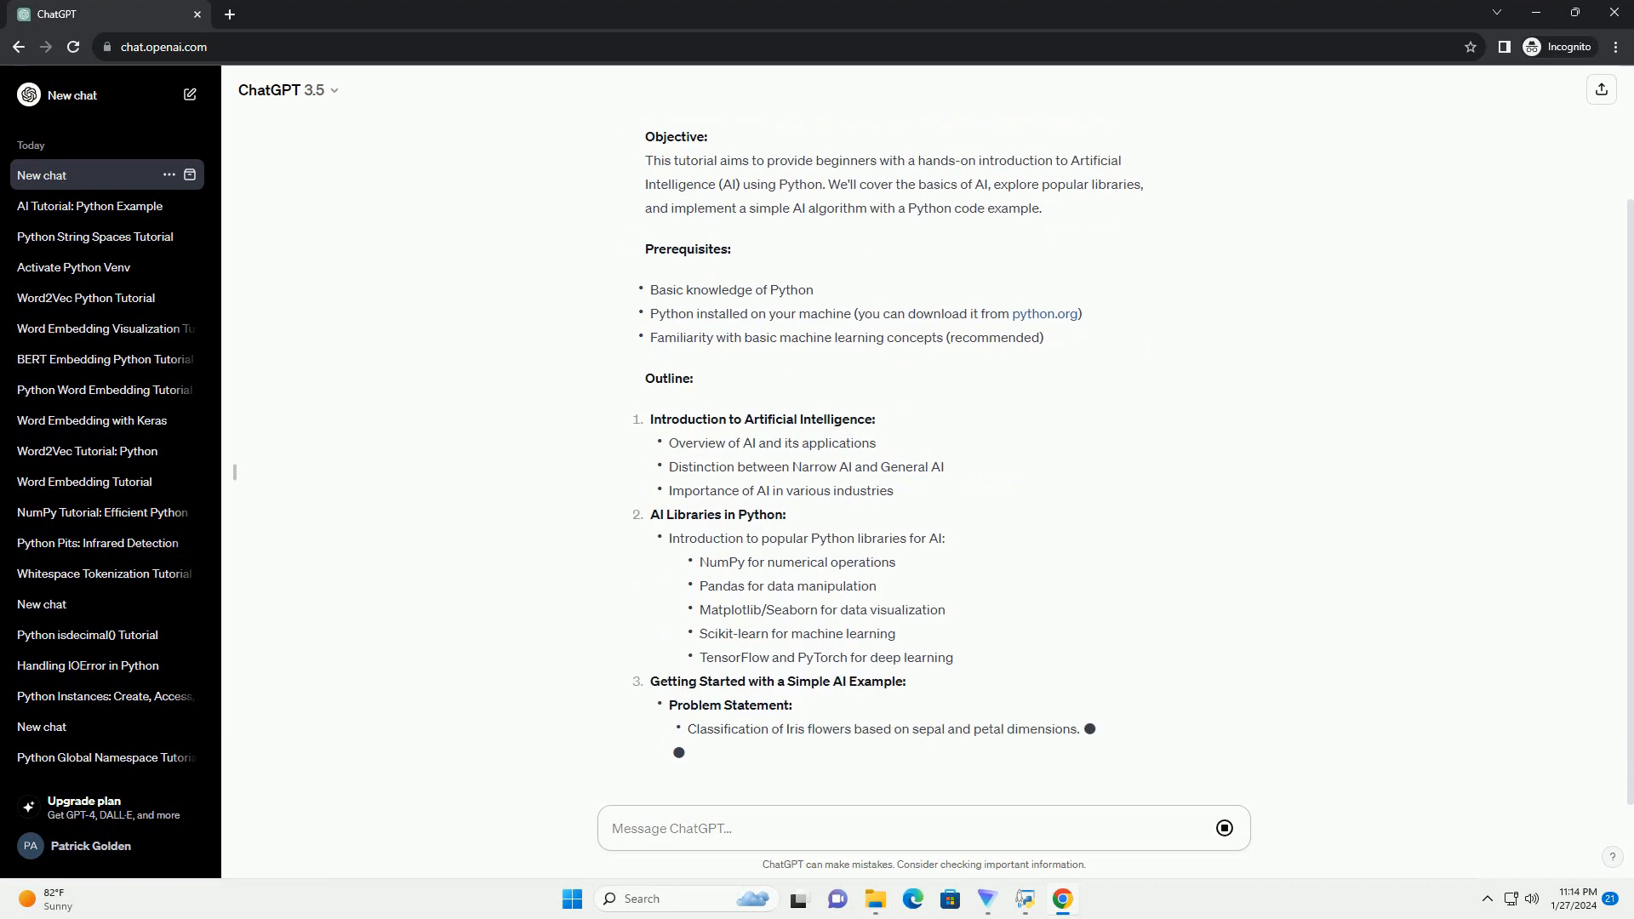
{"action": "scroll", "scroll_direction": "down", "scroll_amount": 3}
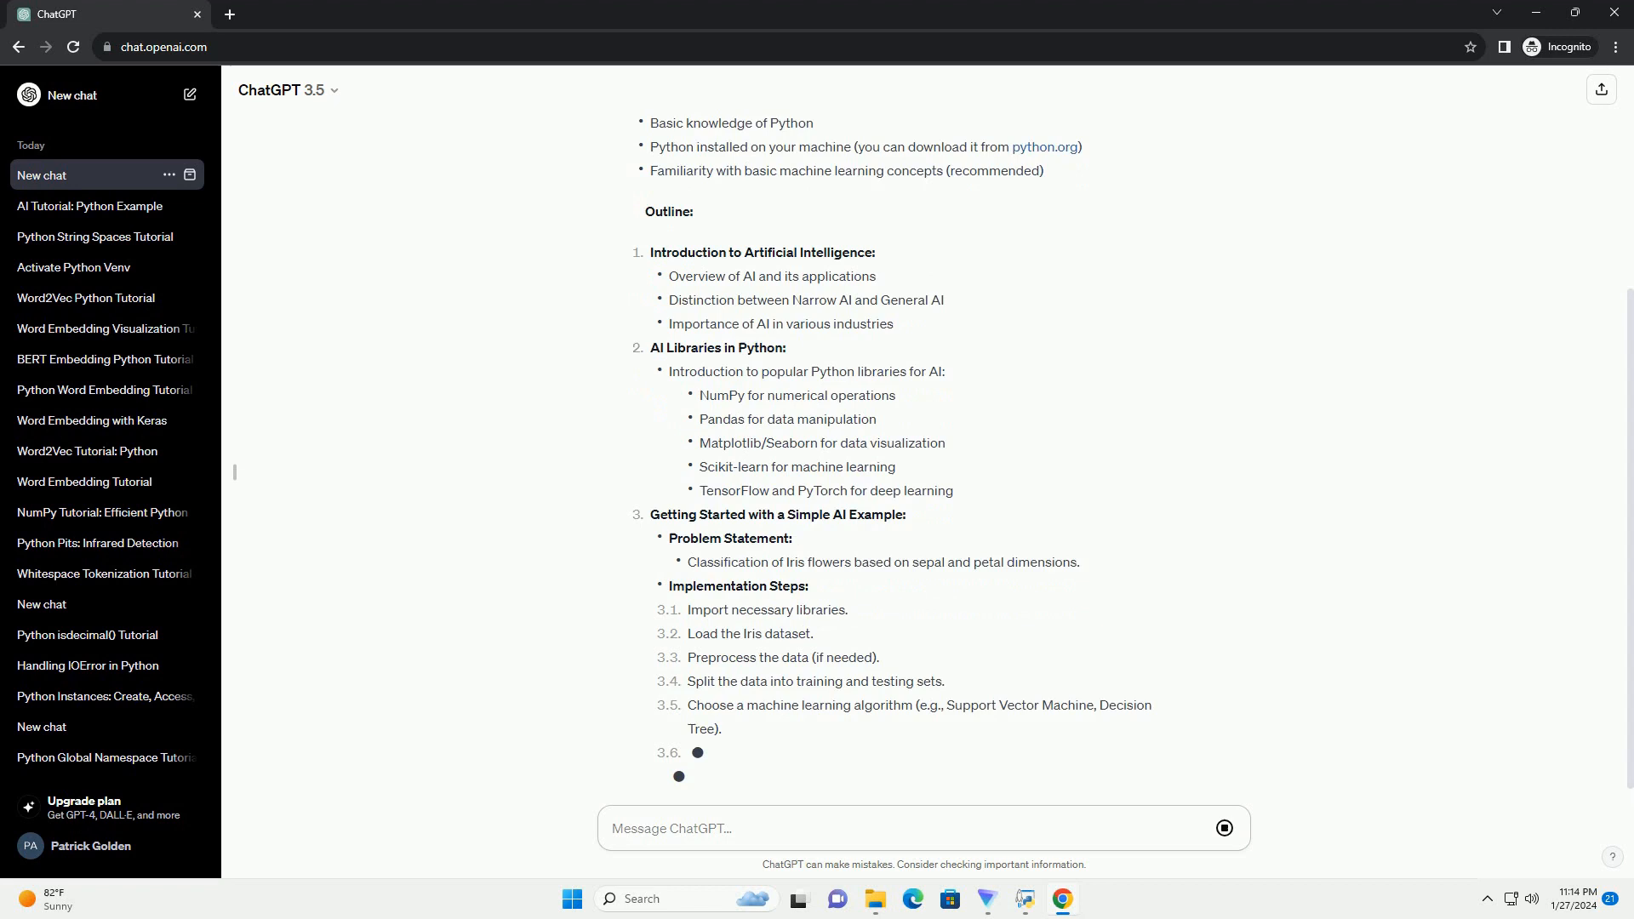
{"action": "scroll", "scroll_direction": "down", "scroll_amount": 3}
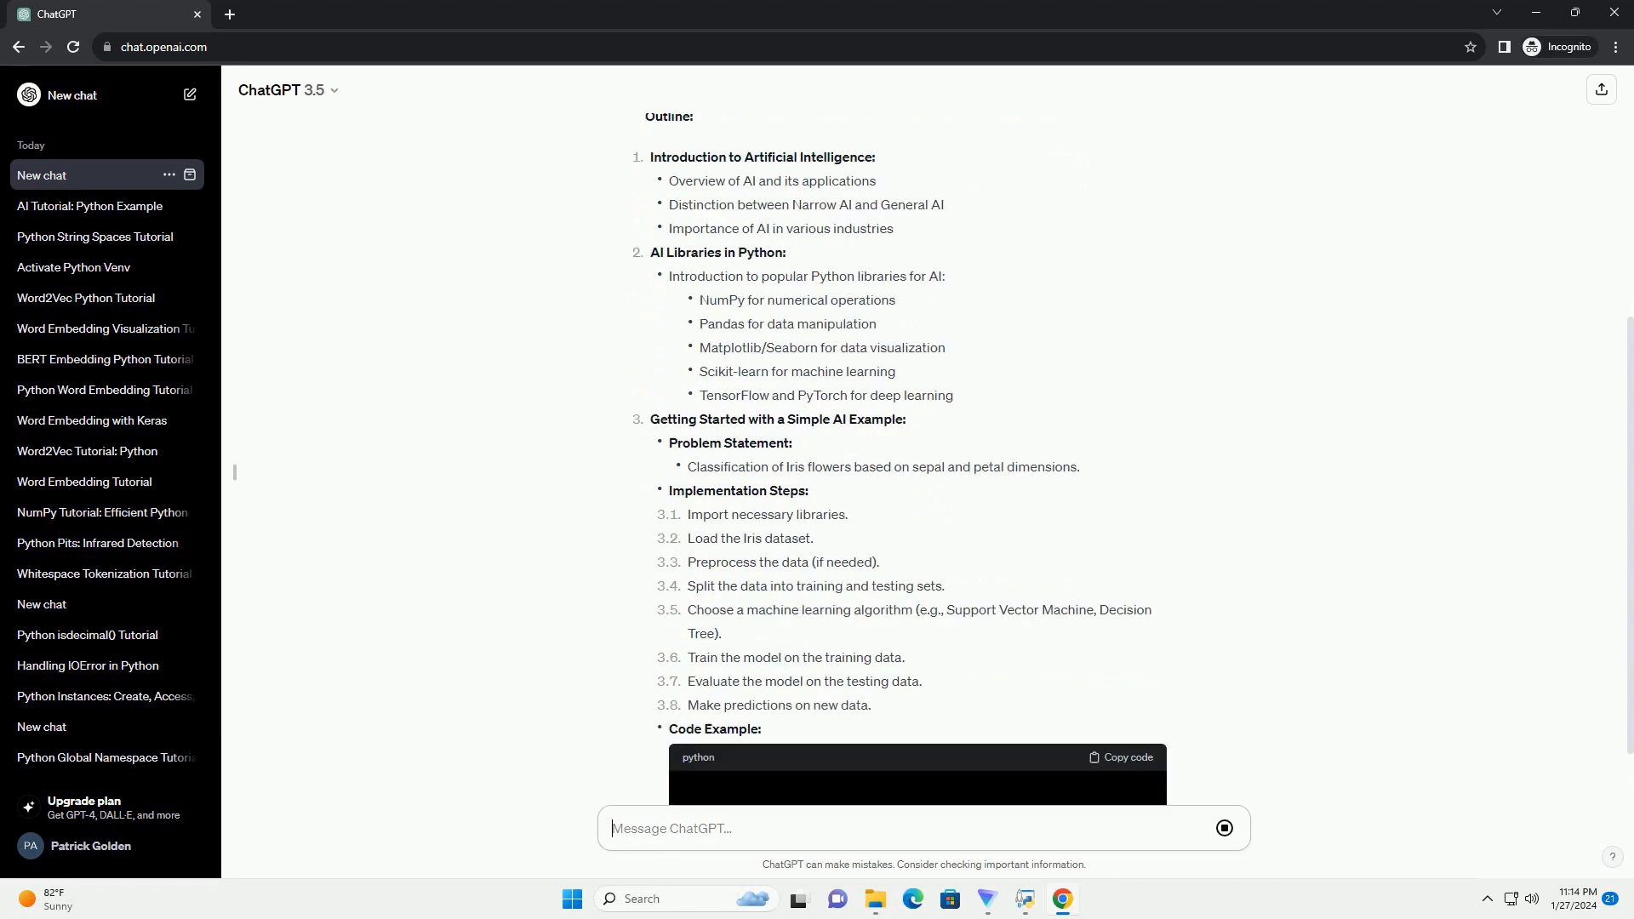
Step: Scroll through the Iris SVM code from imports to predictions until the Conclusion section appears
{"action": "scroll", "scroll_direction": "down", "scroll_amount": 3}
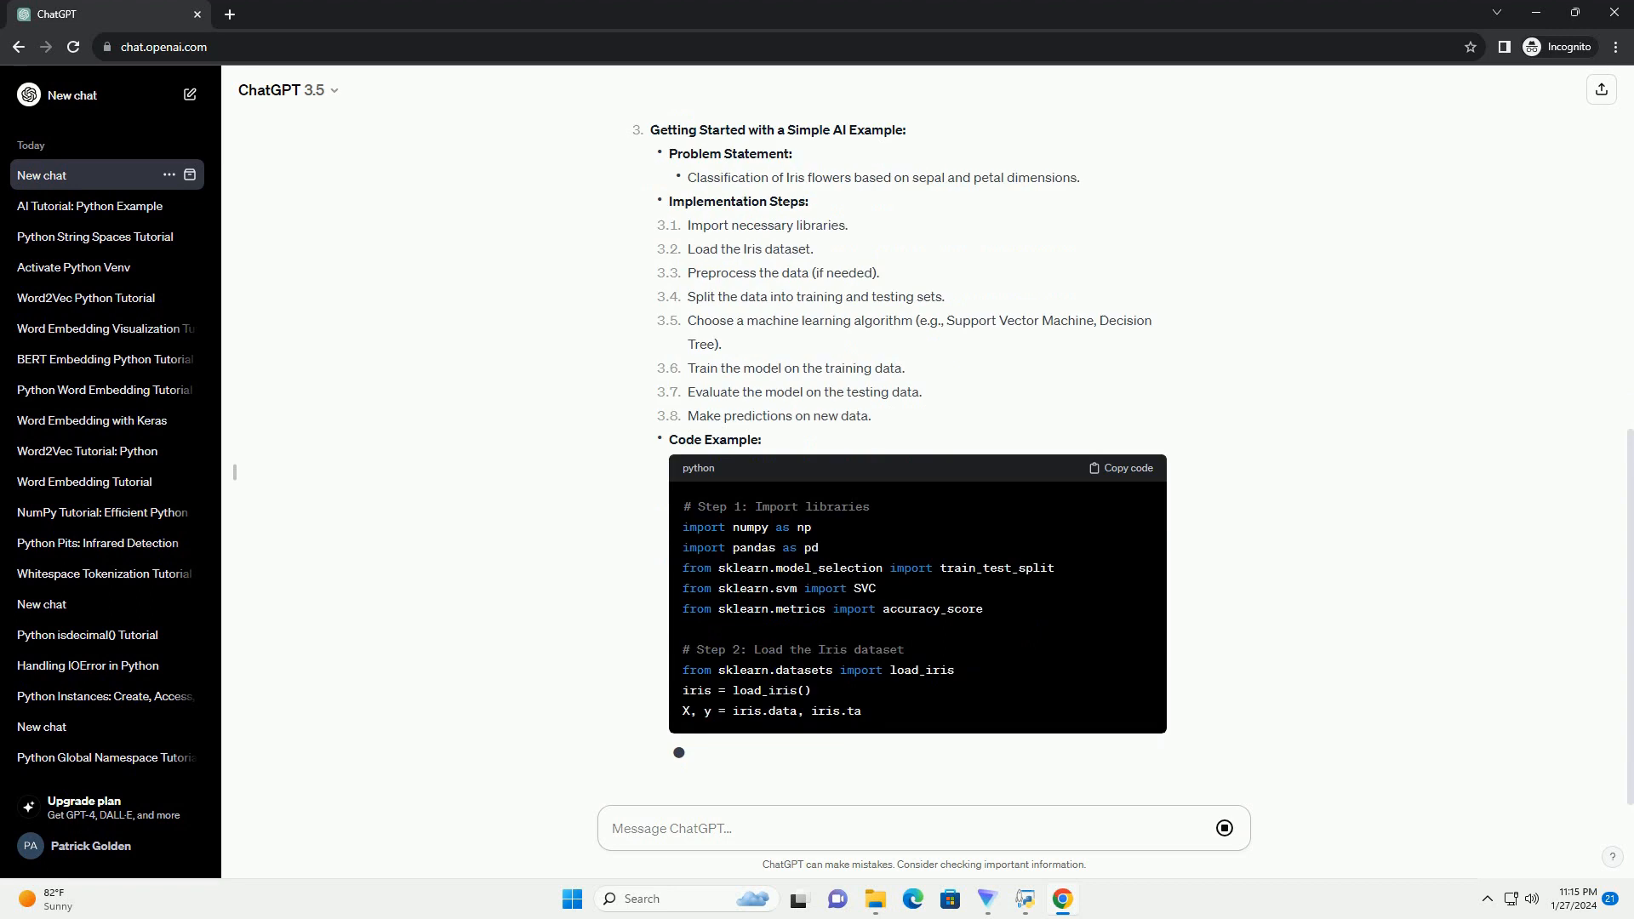
{"action": "scroll", "scroll_direction": "down", "scroll_amount": 3}
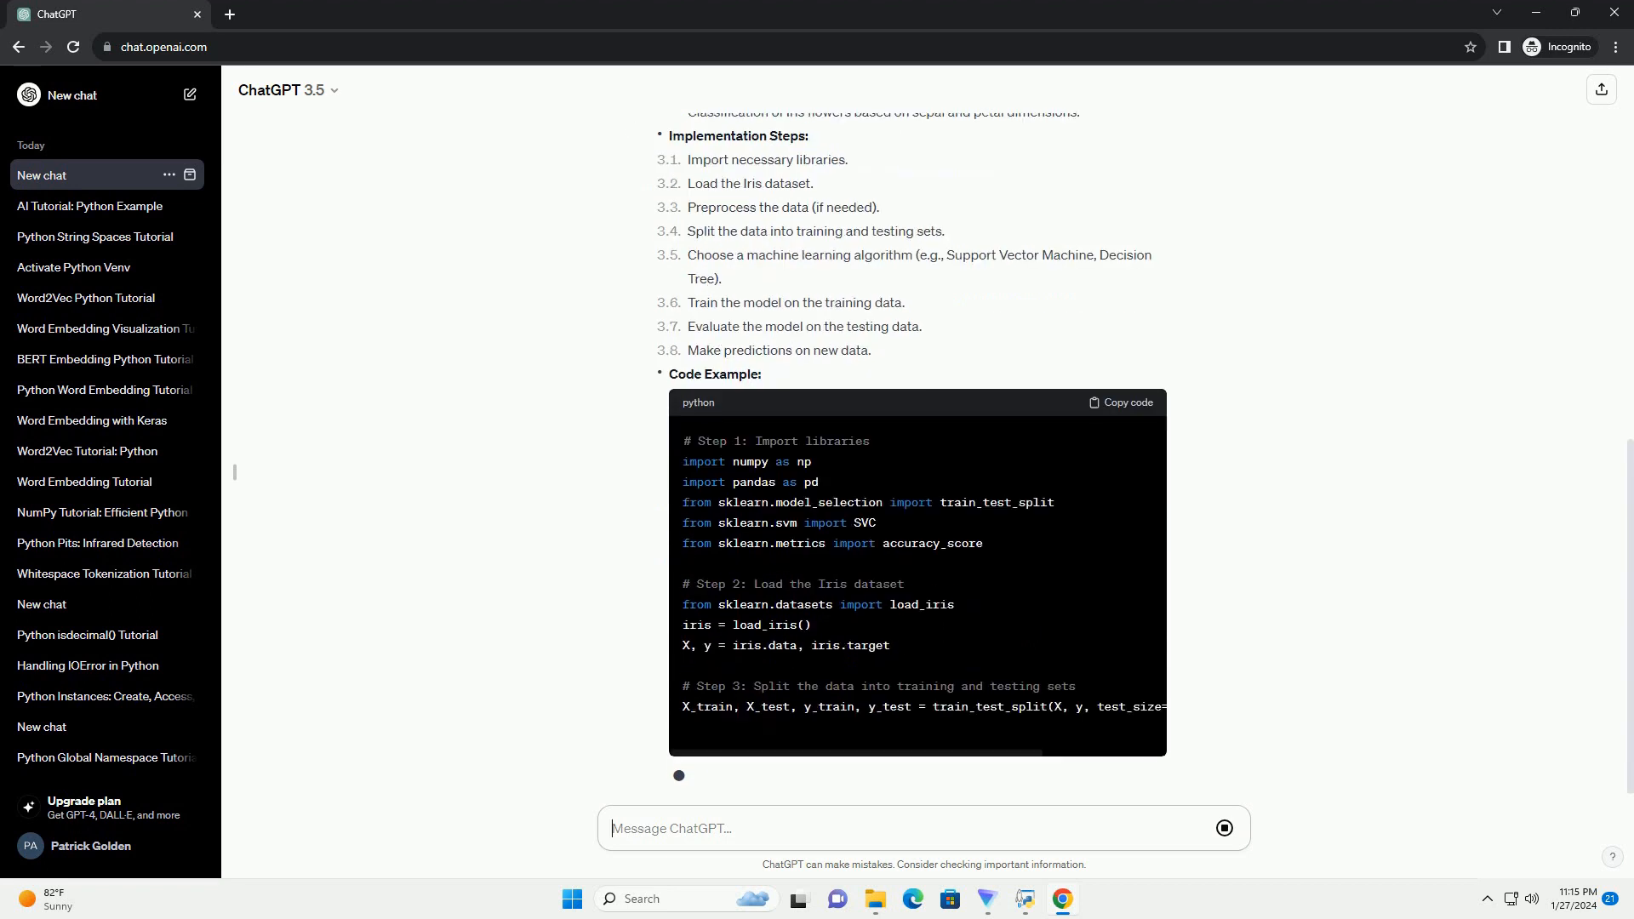
{"action": "scroll", "scroll_direction": "down", "scroll_amount": 3}
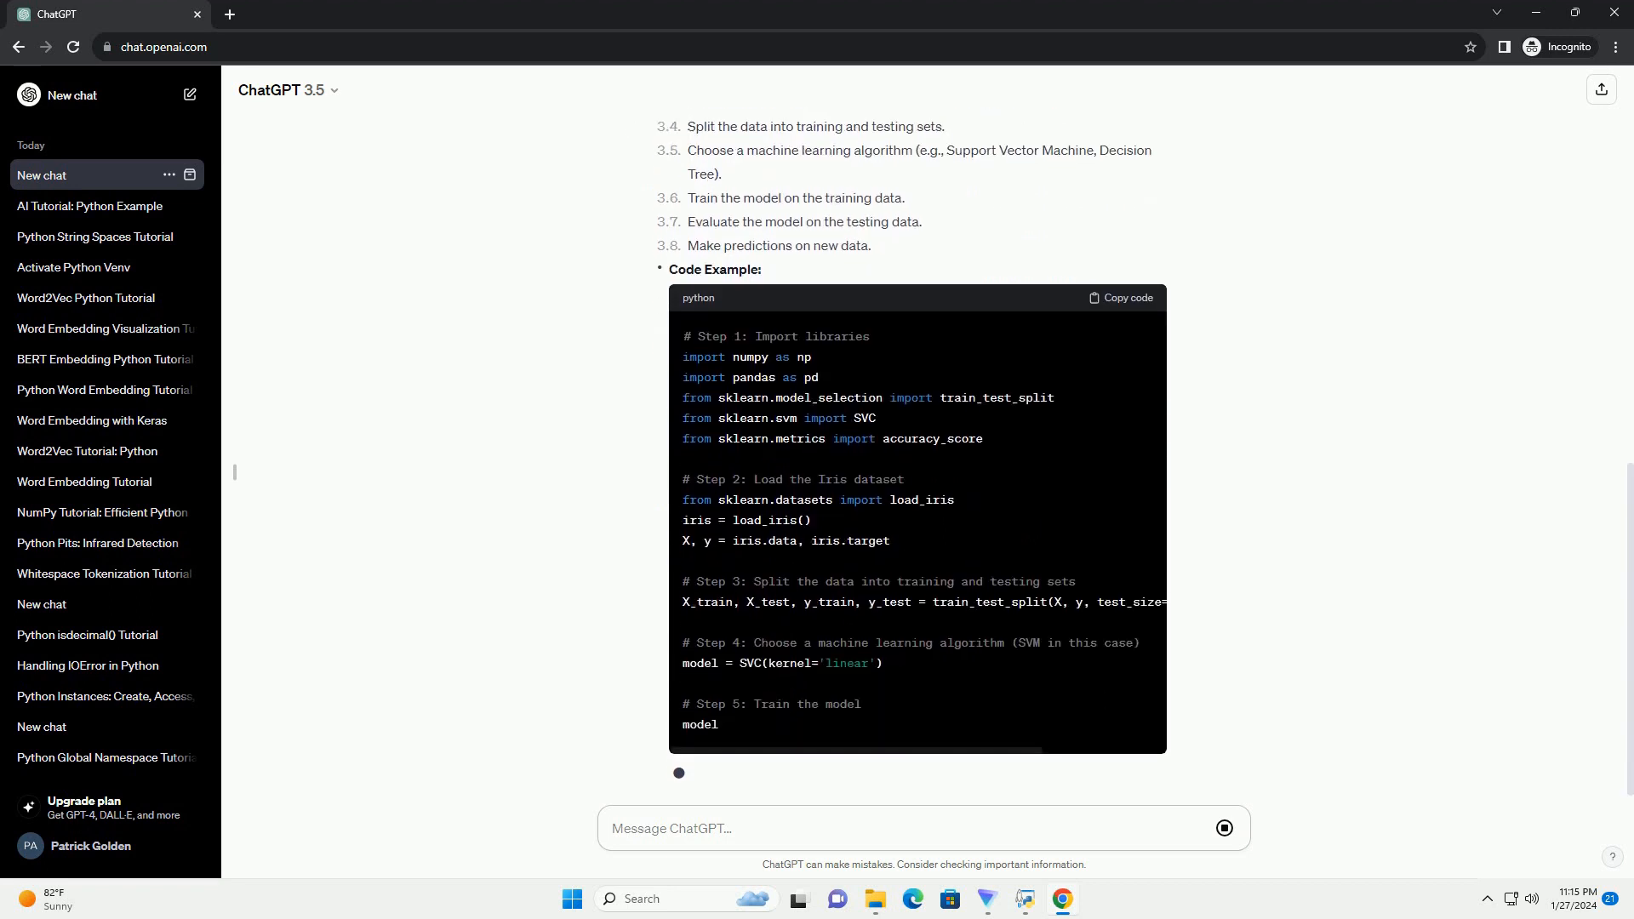
{"action": "scroll", "scroll_direction": "down", "scroll_amount": 3}
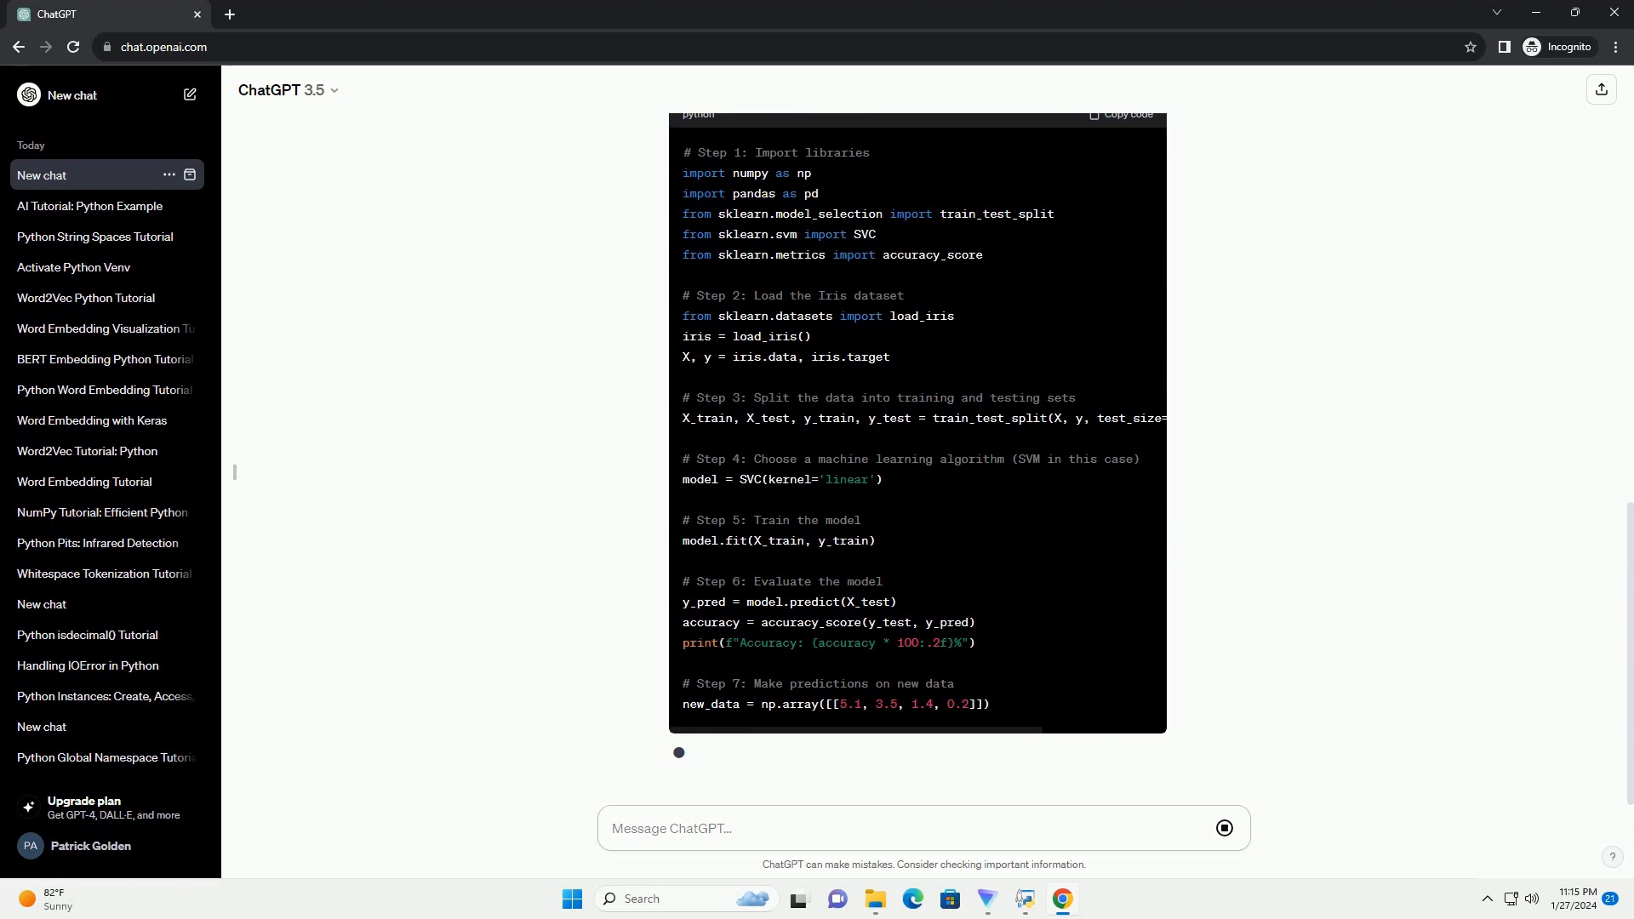
{"action": "scroll", "scroll_direction": "down", "scroll_amount": 3}
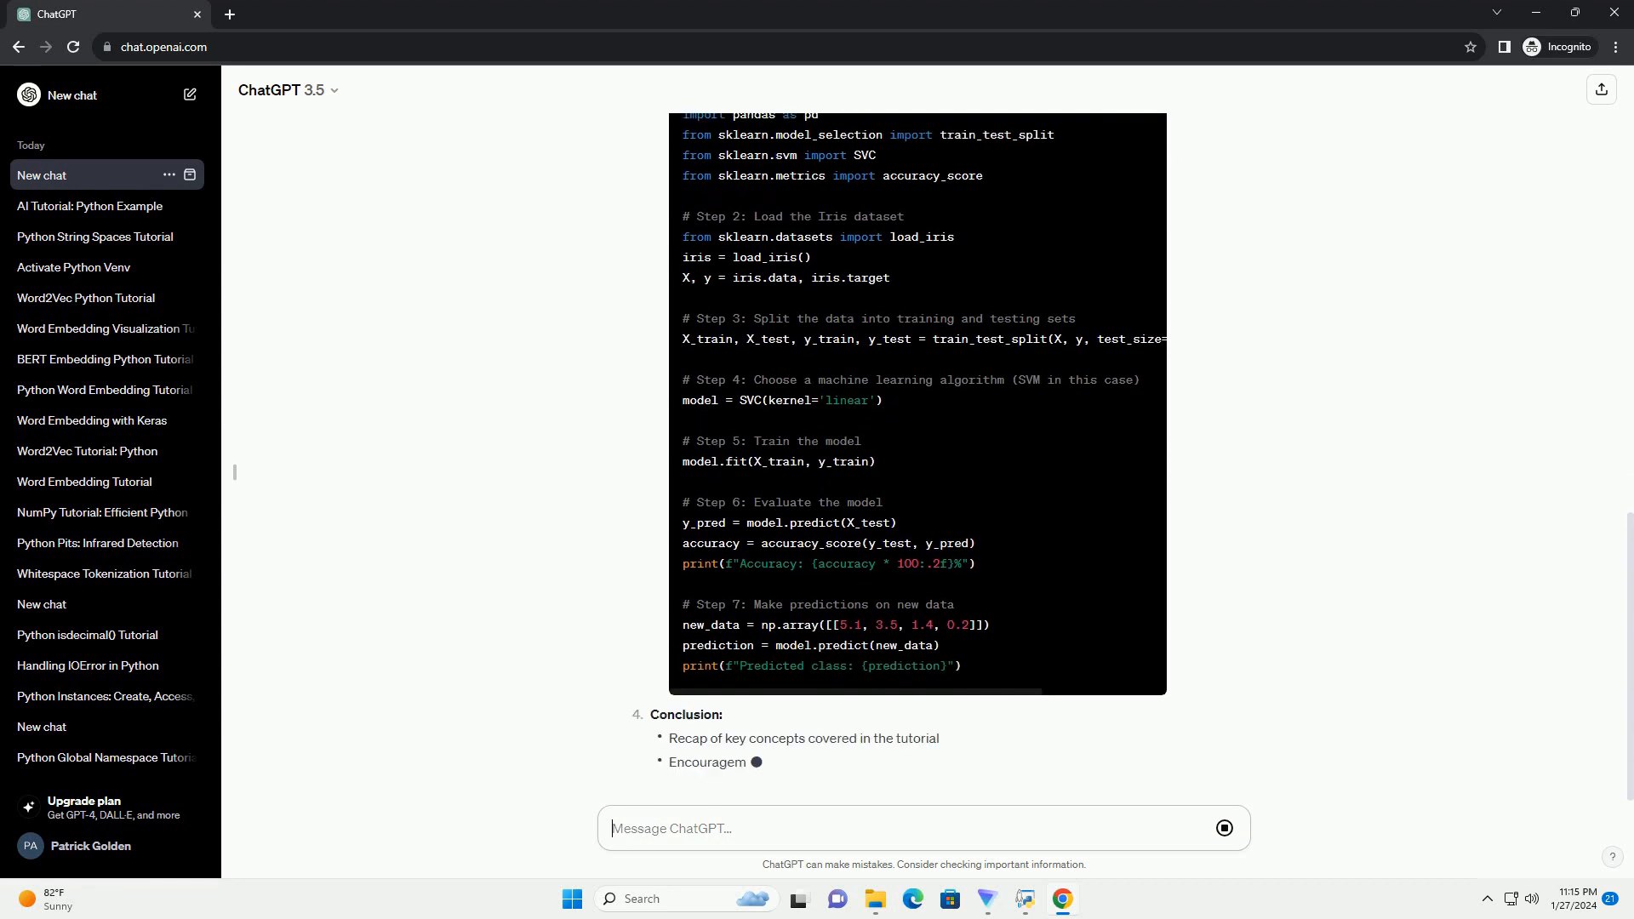